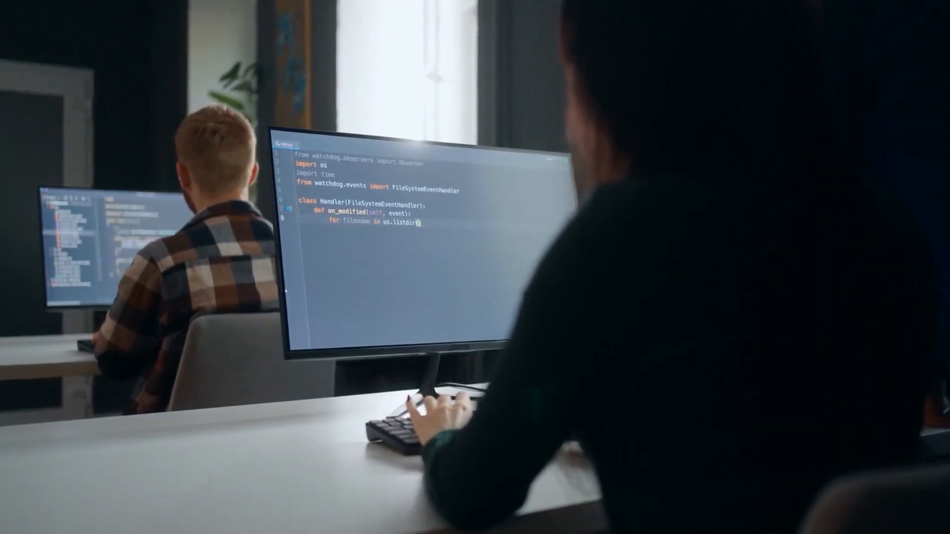
type("folder")
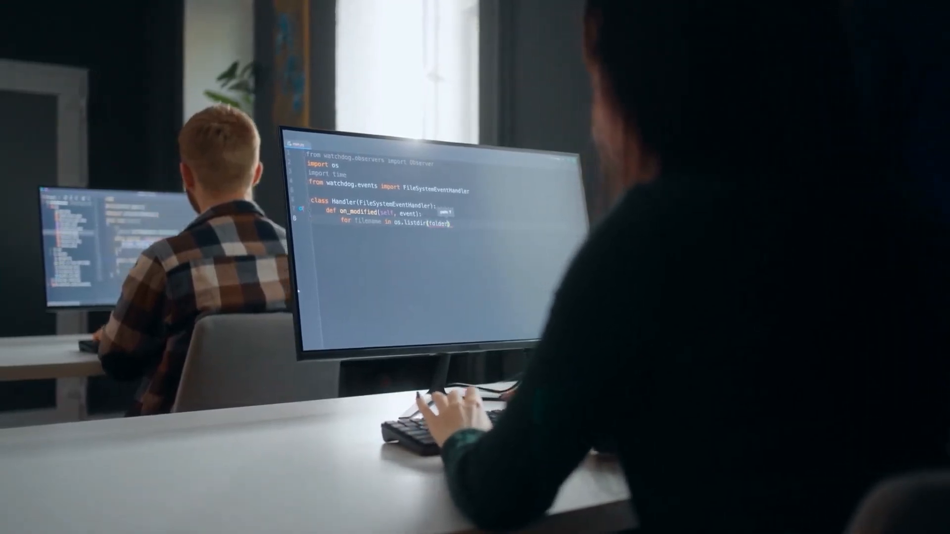